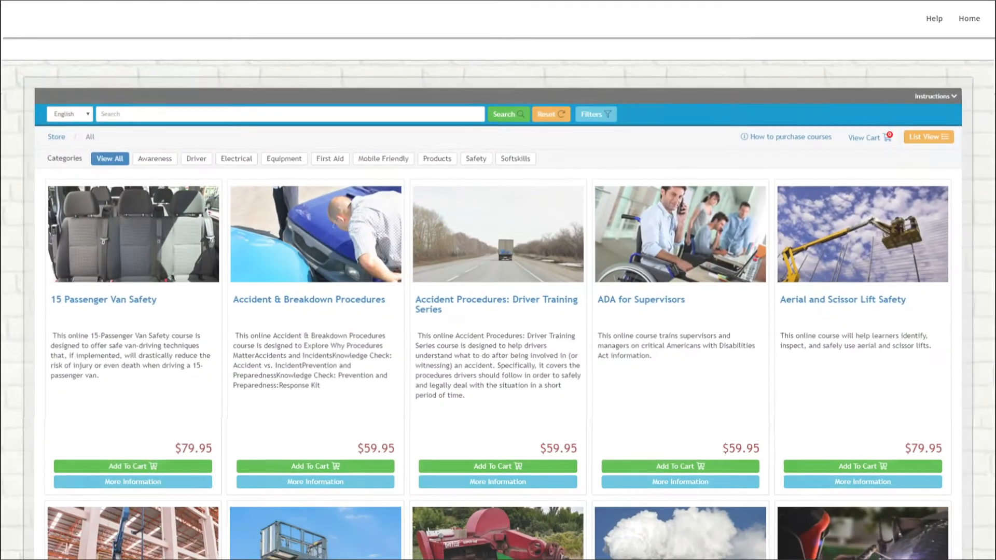
Step: Add Accident & Breakdown Procedures to the cart, reaching the login page
{"action": "scroll", "scroll_direction": "up", "scroll_amount": 3}
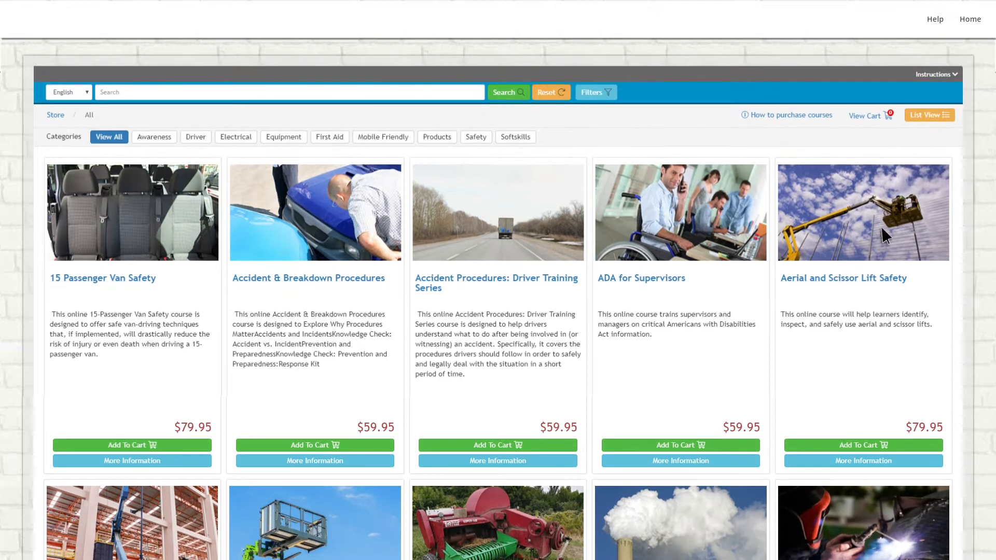
{"action": "left_click", "coordinate": [314, 446]}
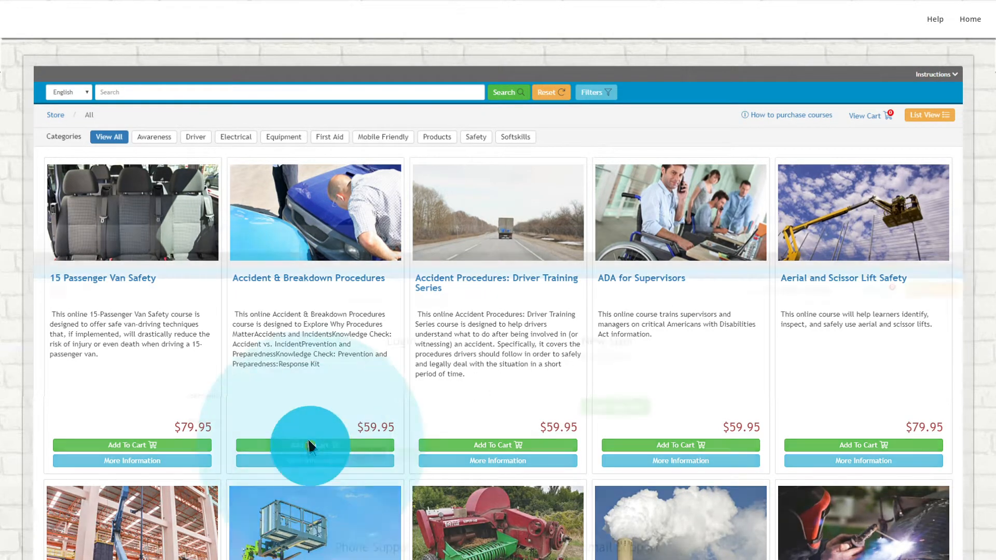
{"action": "left_click", "coordinate": [313, 445]}
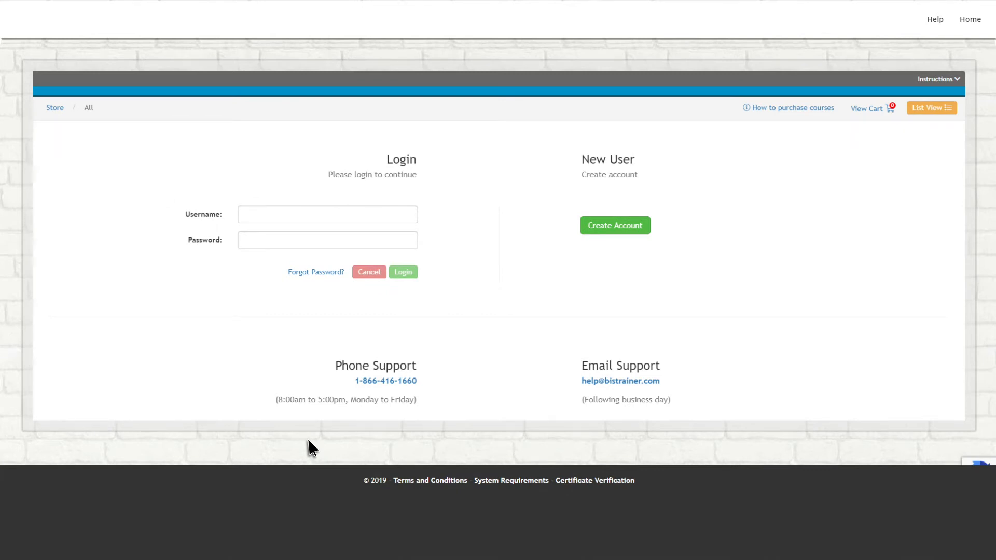
{"action": "mouse_move", "coordinate": [276, 312]}
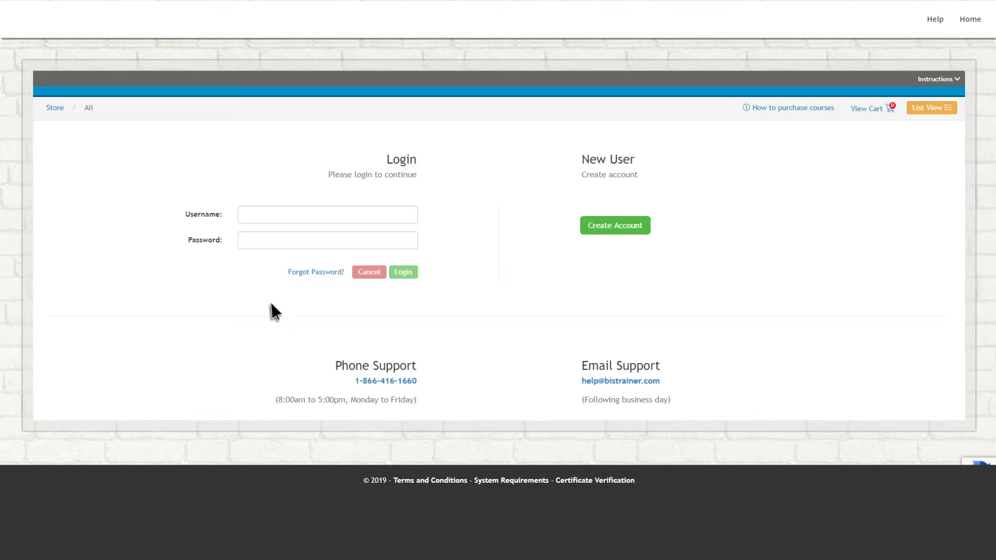
Step: Log in with the account credentials to reach the cart holding Accident & Breakdown Procedures
{"action": "type", "text": "JSmith603"}
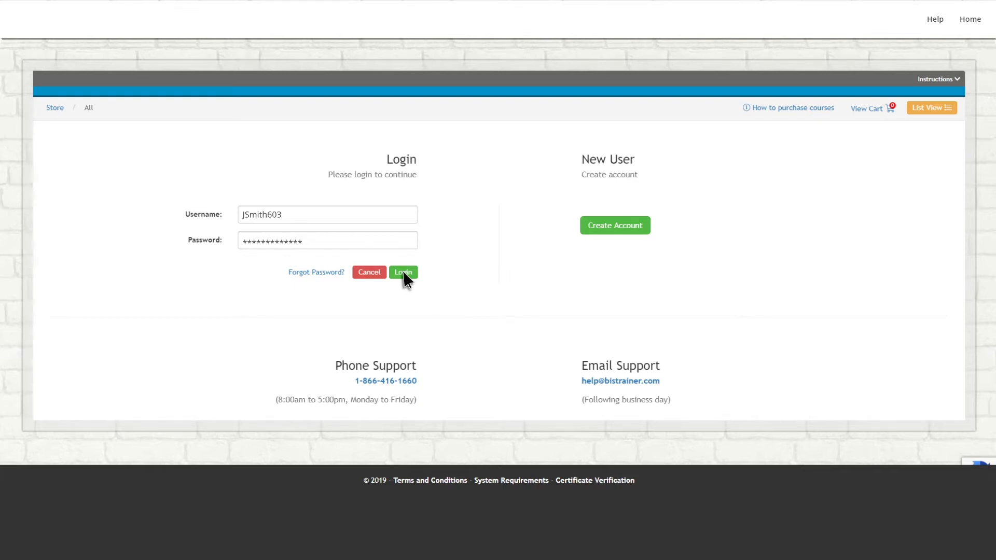
{"action": "left_click", "coordinate": [403, 272]}
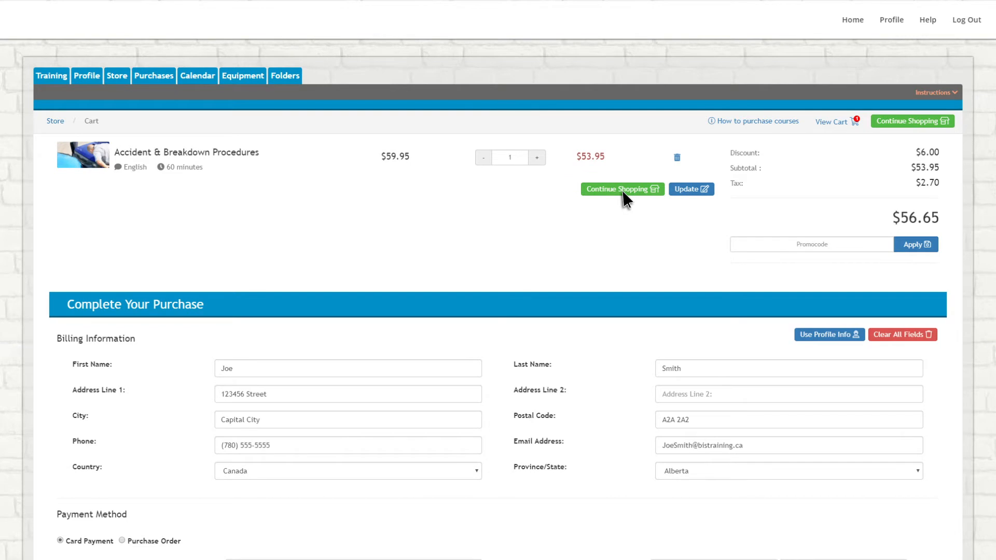
Step: Continue shopping and browse the course catalogue grid
{"action": "left_click", "coordinate": [621, 189]}
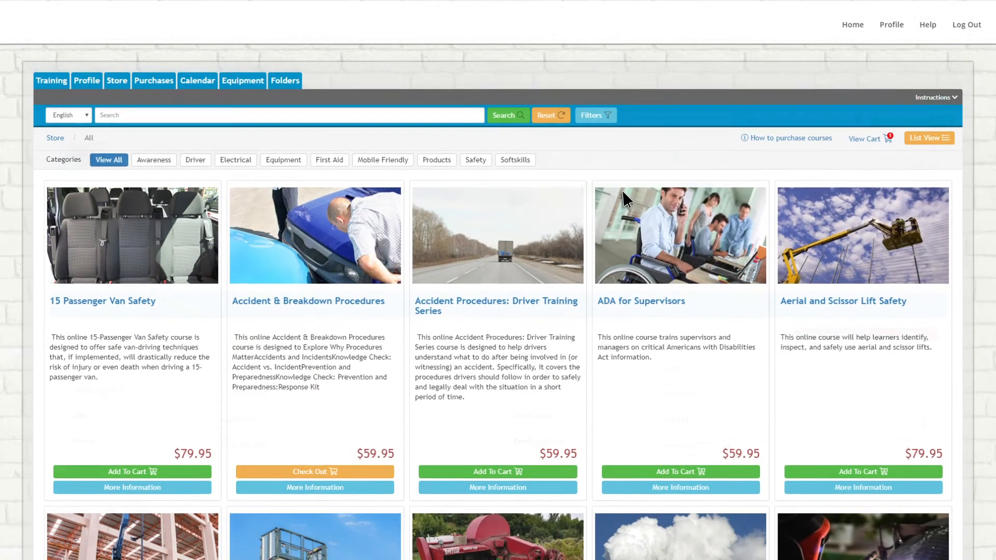
{"action": "scroll", "scroll_direction": "down", "scroll_amount": 3}
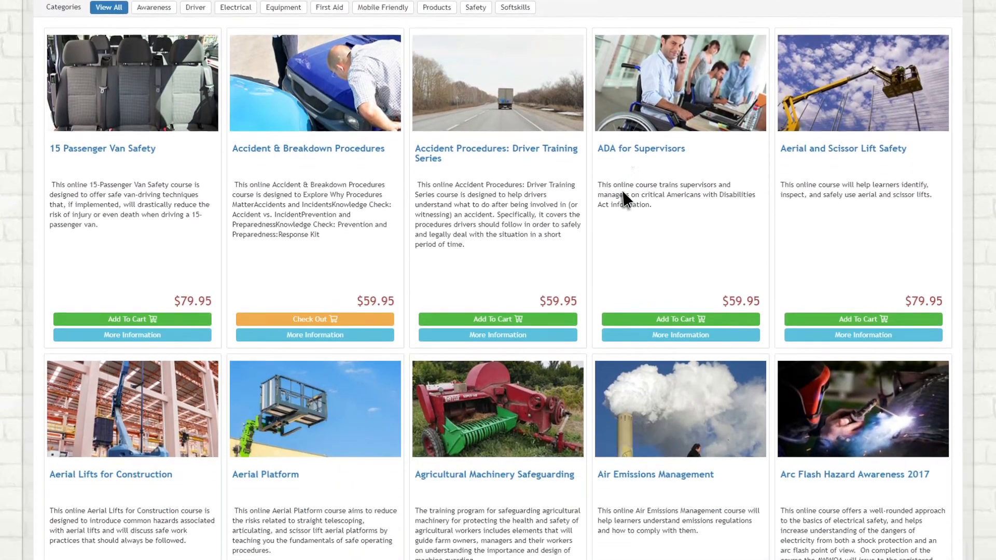
{"action": "scroll", "scroll_direction": "up", "scroll_amount": 3}
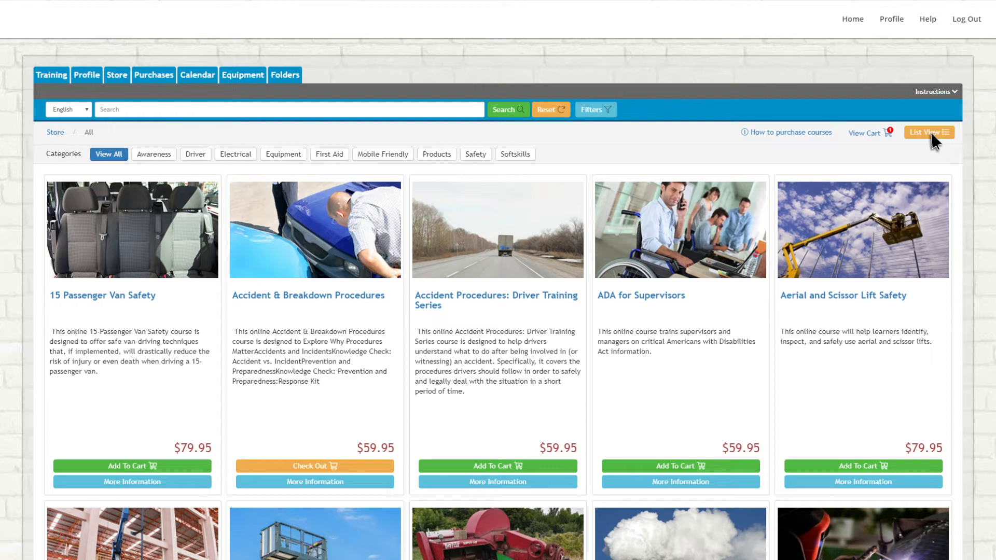
Step: Switch to List View and add 3 Agricultural Machinery Safeguarding and 2 Avoiding Rear-End Collisions courses
{"action": "left_click", "coordinate": [928, 132]}
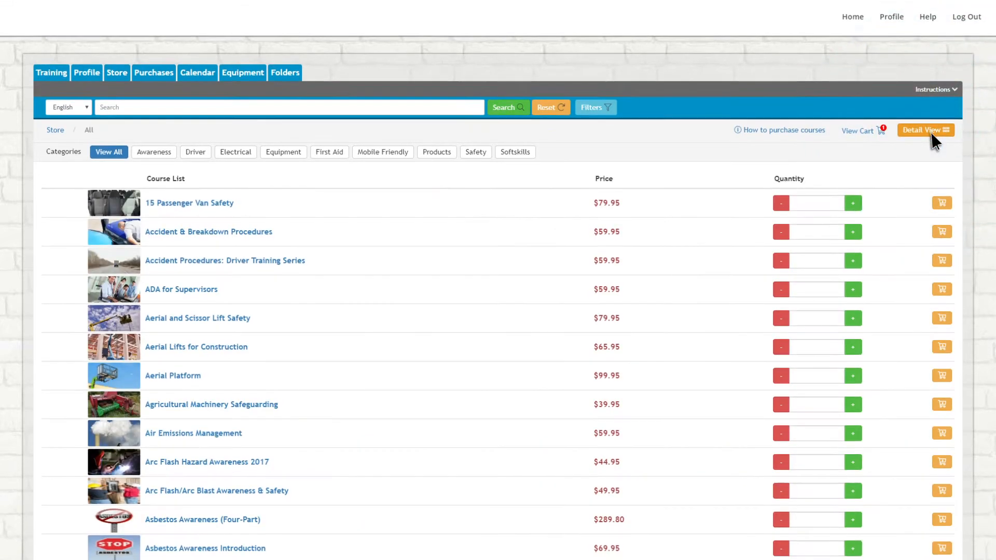
{"action": "scroll", "scroll_direction": "down", "scroll_amount": 3}
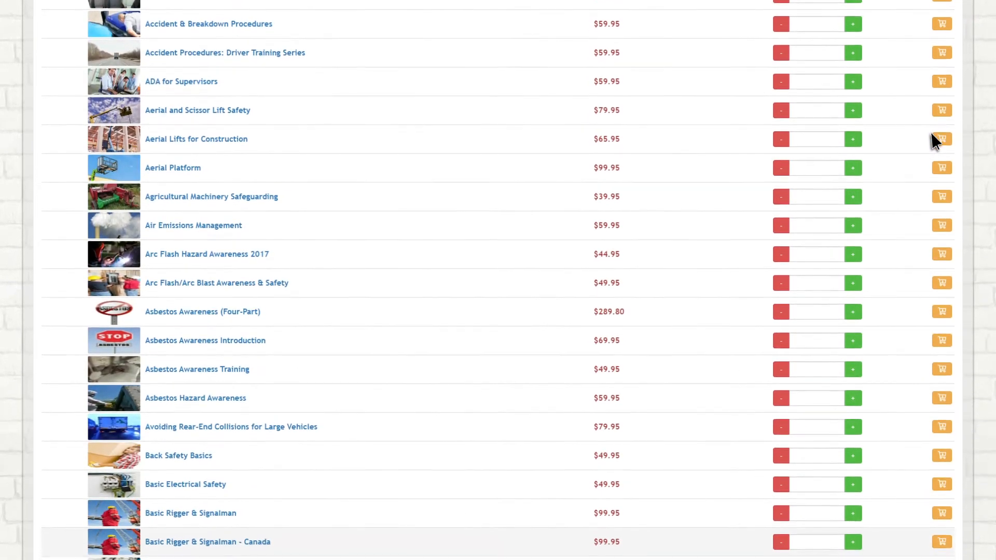
{"action": "scroll", "scroll_direction": "up", "scroll_amount": 3}
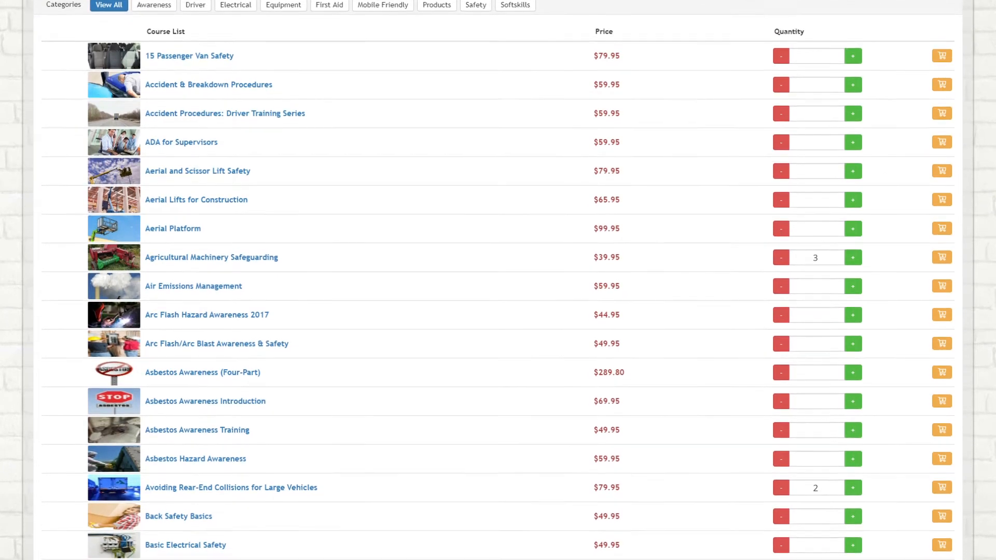
{"action": "scroll", "scroll_direction": "down", "scroll_amount": 3}
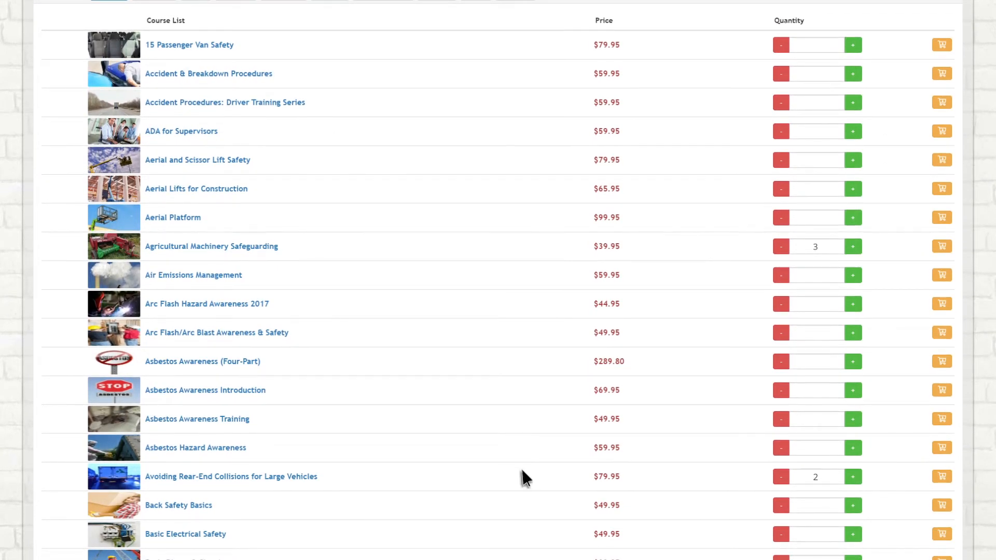
{"action": "mouse_move", "coordinate": [942, 246]}
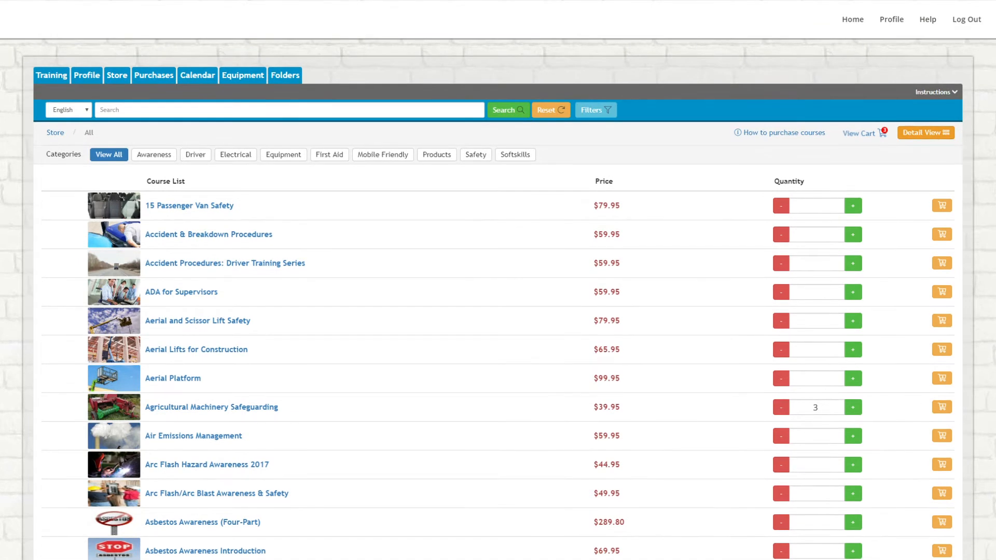
{"action": "mouse_move", "coordinate": [839, 165]}
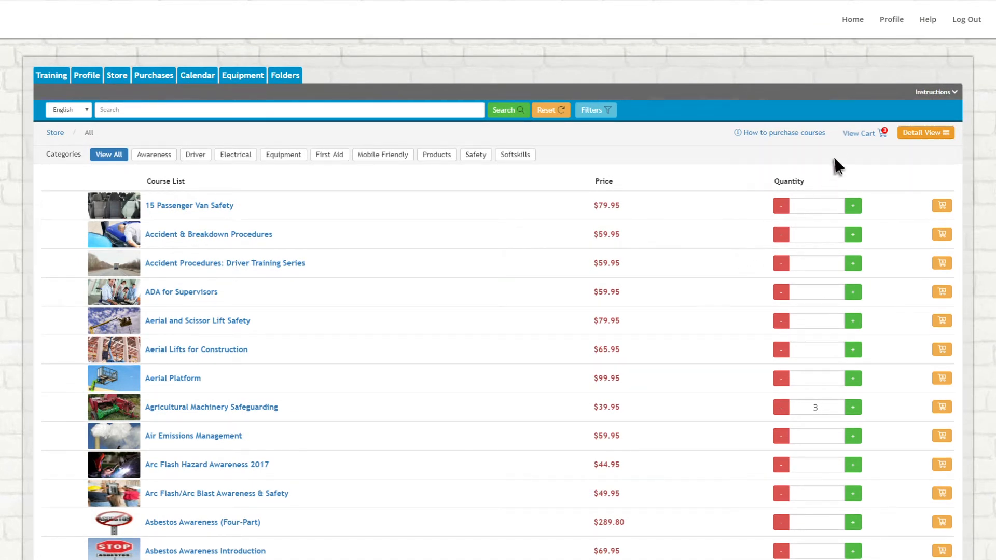
Step: View the cart, remove Avoiding Rear-End Collisions for Large Vehicles and update the total to $169.90
{"action": "left_click", "coordinate": [859, 133]}
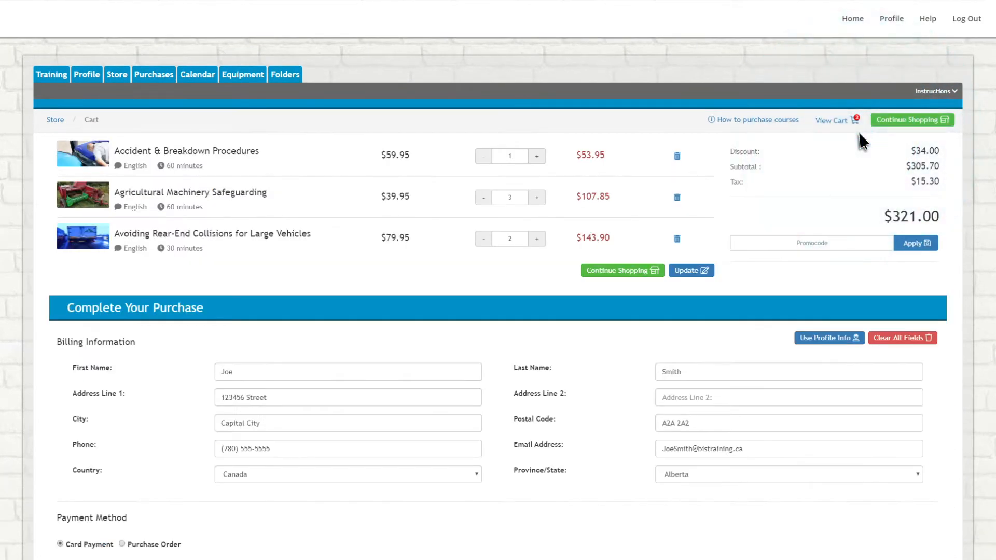
{"action": "mouse_move", "coordinate": [743, 211]}
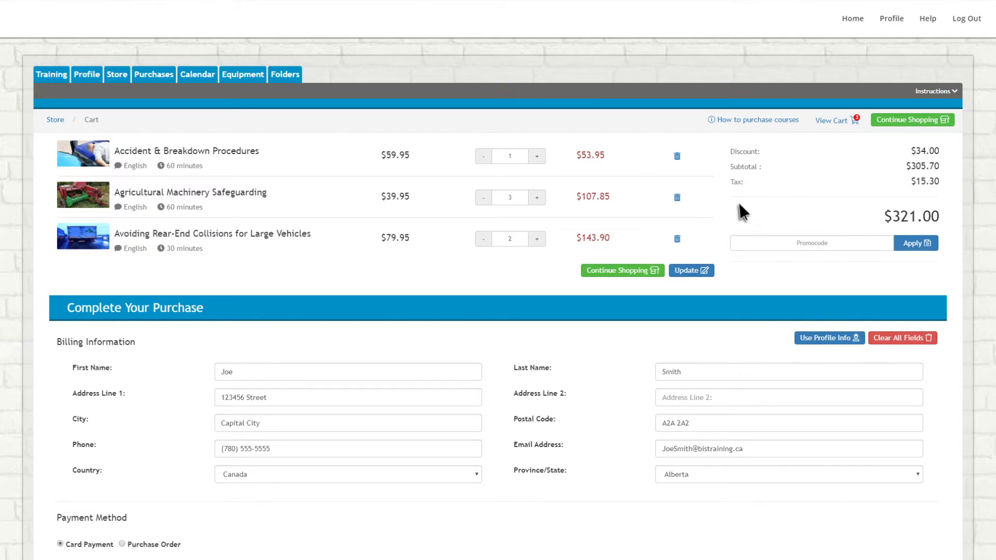
{"action": "left_click", "coordinate": [677, 239]}
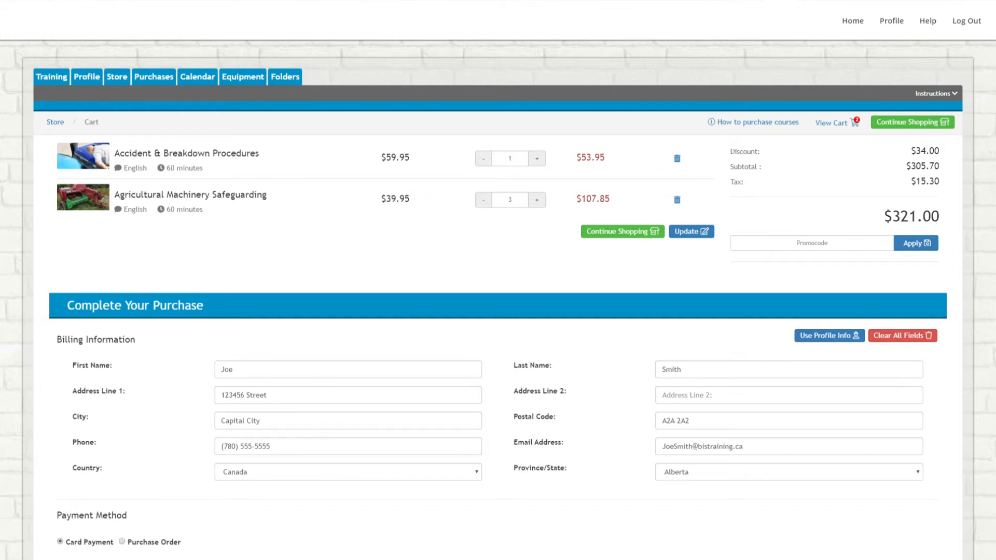
{"action": "mouse_move", "coordinate": [677, 270]}
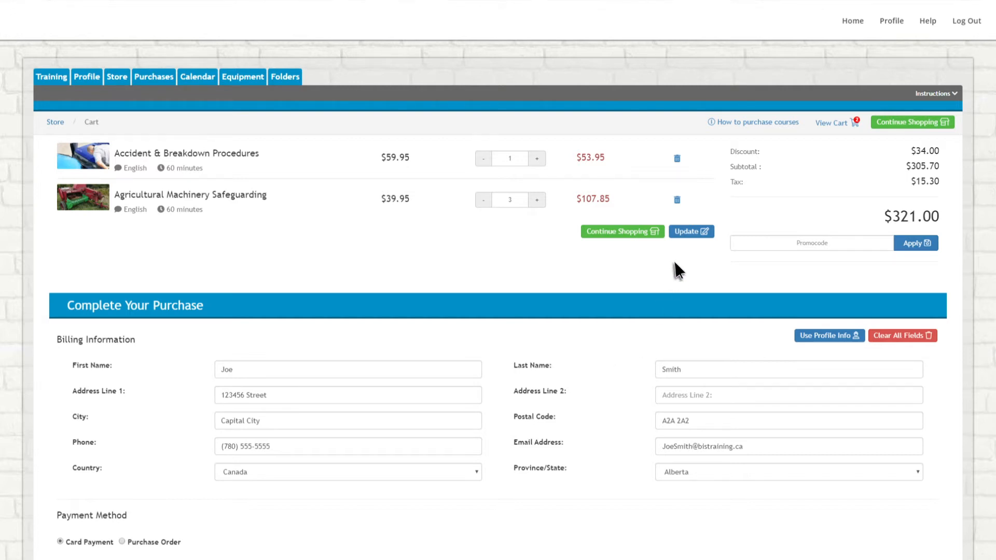
{"action": "left_click", "coordinate": [916, 243]}
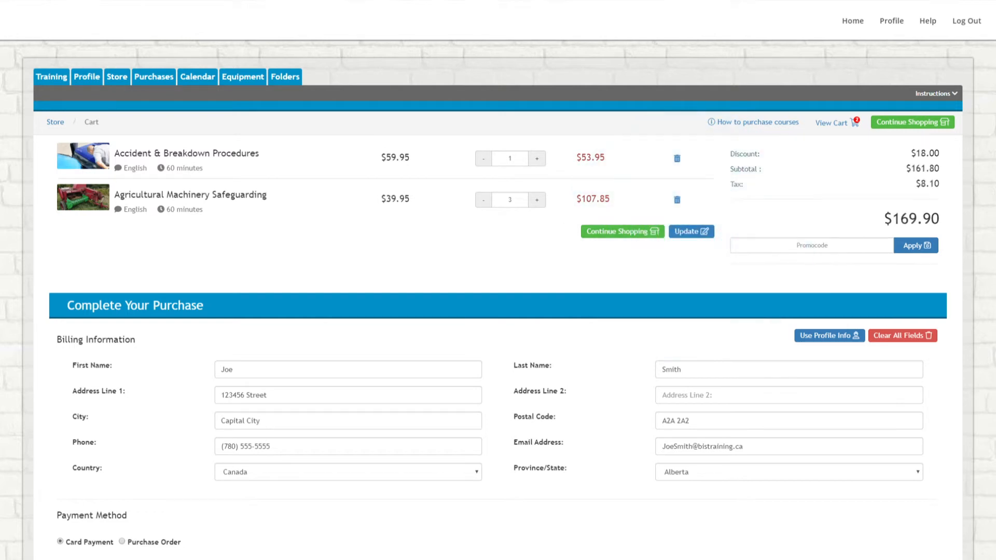
Step: Refill billing from profile info, enter card details and pay the $169.90 order
{"action": "scroll", "scroll_direction": "down", "scroll_amount": 3}
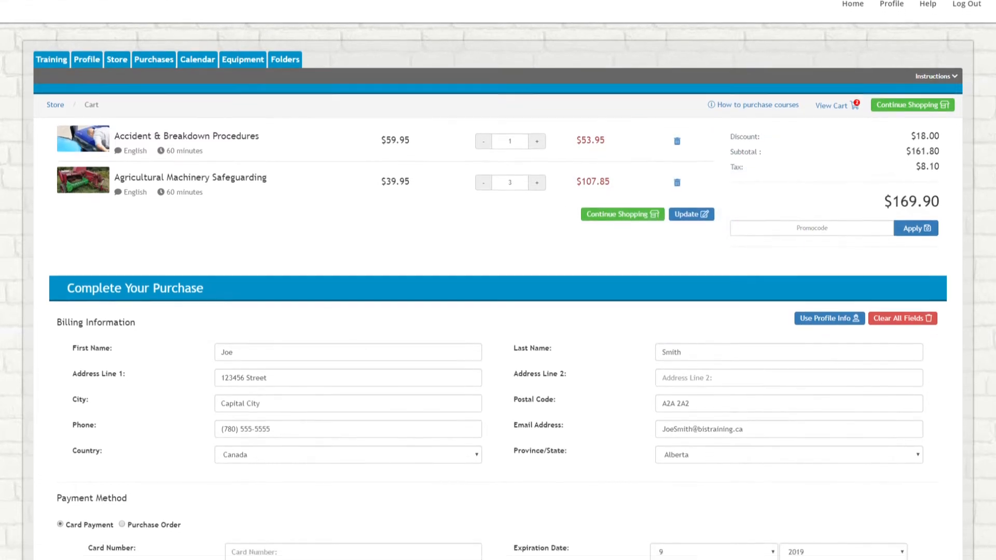
{"action": "scroll", "scroll_direction": "down", "scroll_amount": 3}
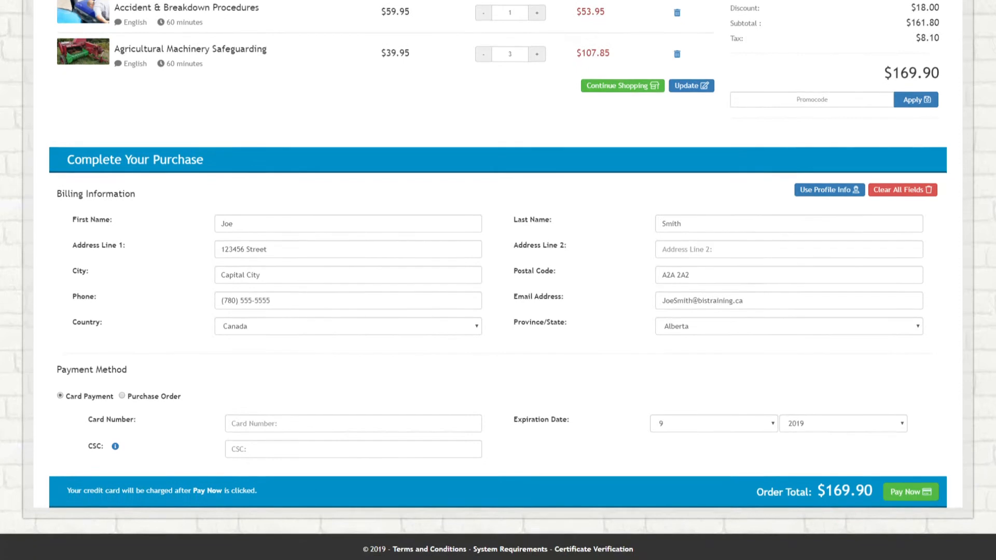
{"action": "scroll", "scroll_direction": "up", "scroll_amount": 3}
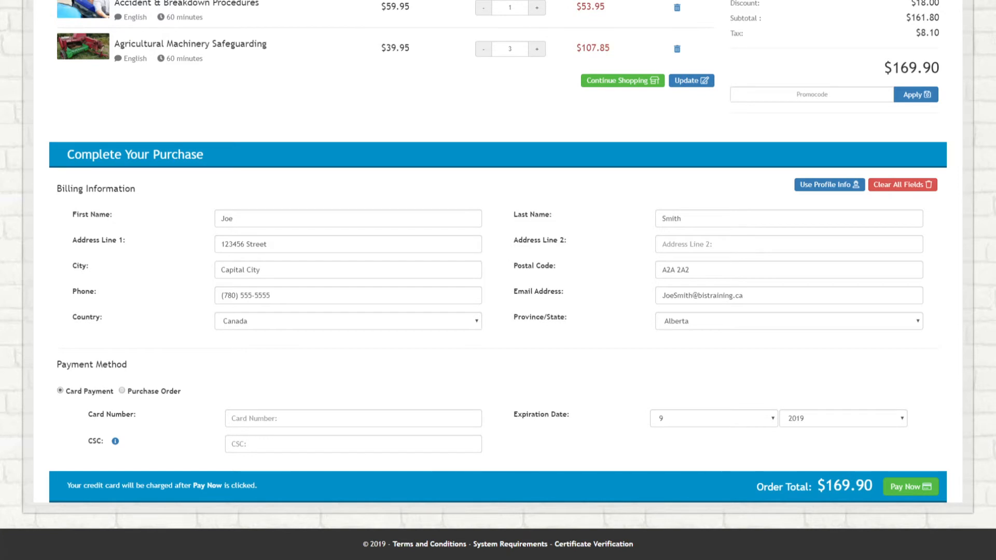
{"action": "mouse_move", "coordinate": [781, 276]}
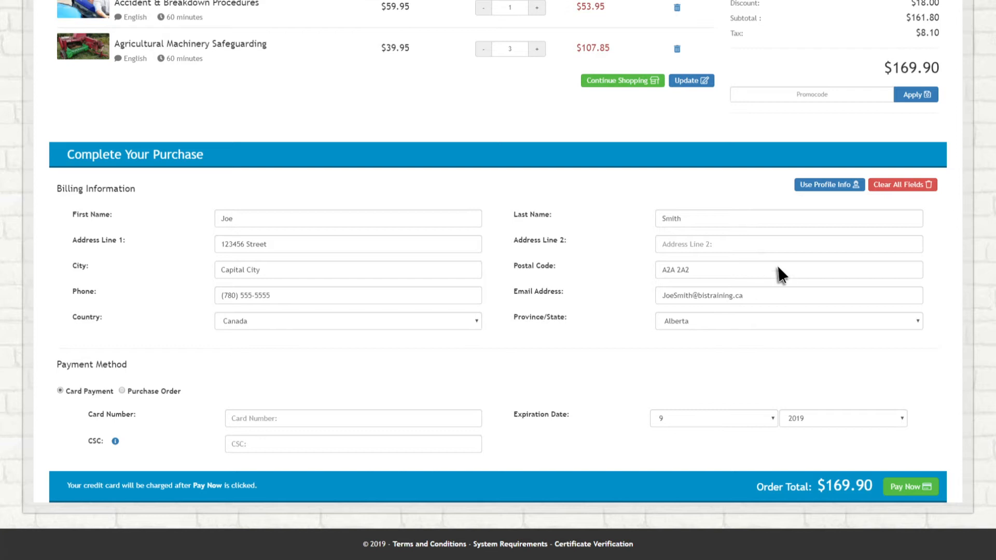
{"action": "left_click", "coordinate": [901, 185]}
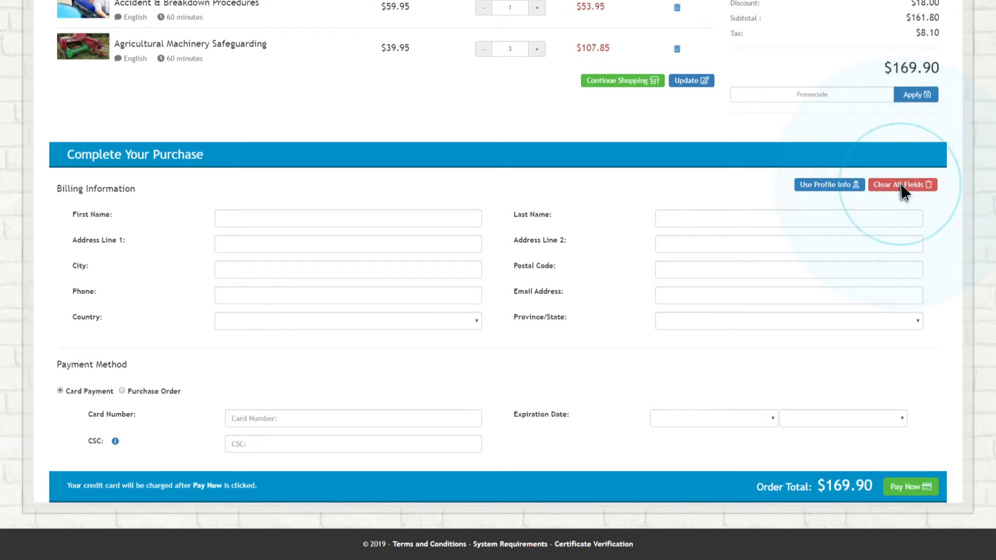
{"action": "left_click", "coordinate": [829, 185]}
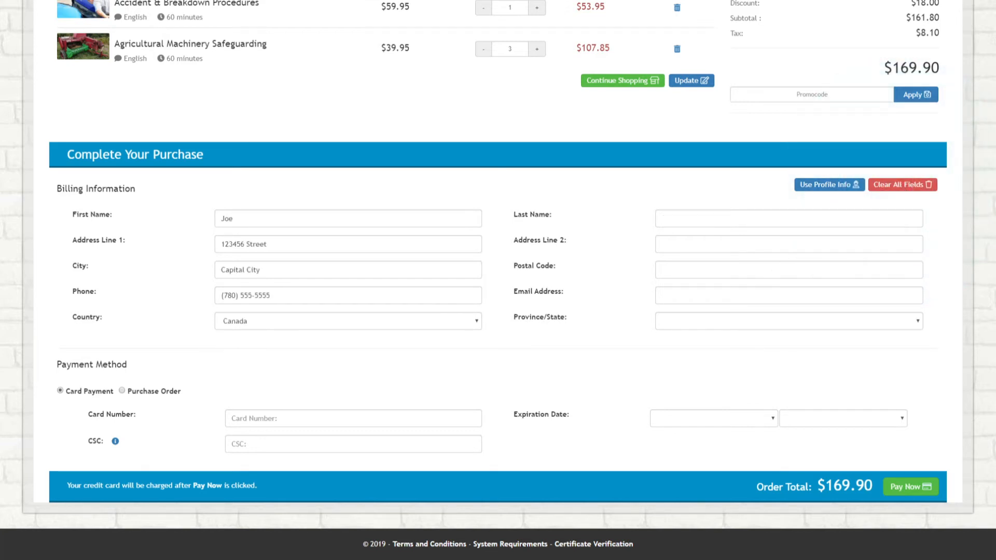
{"action": "left_click", "coordinate": [828, 184]}
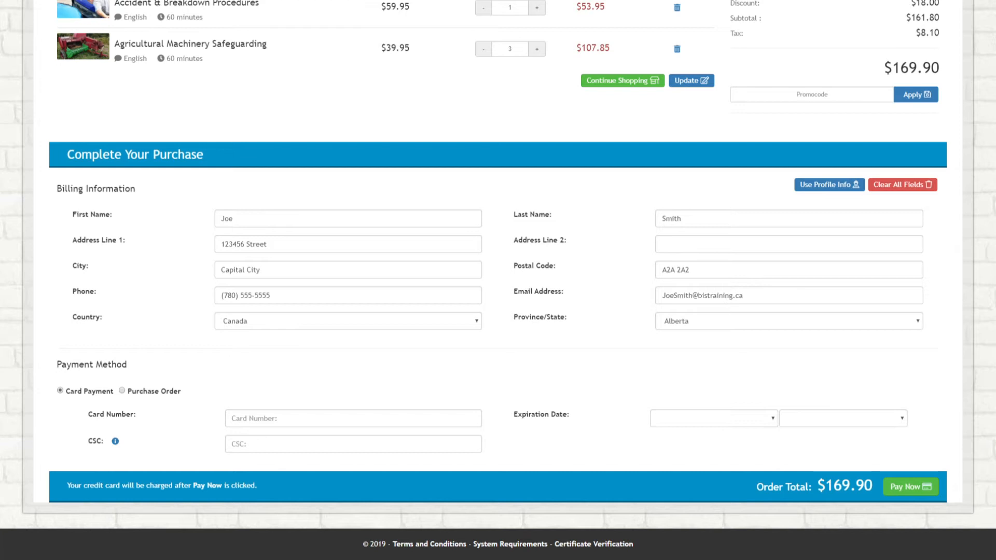
{"action": "mouse_move", "coordinate": [247, 419]}
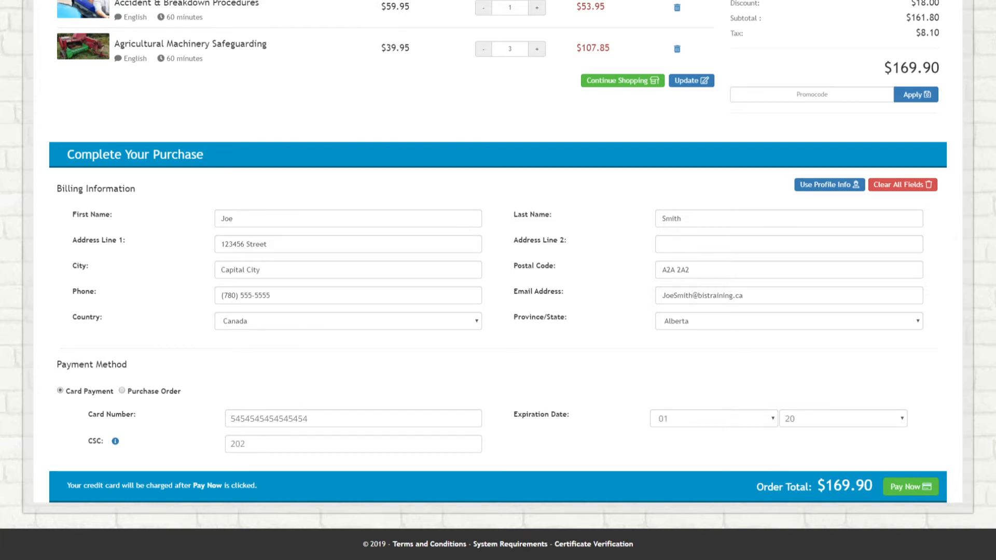
{"action": "left_click", "coordinate": [910, 487]}
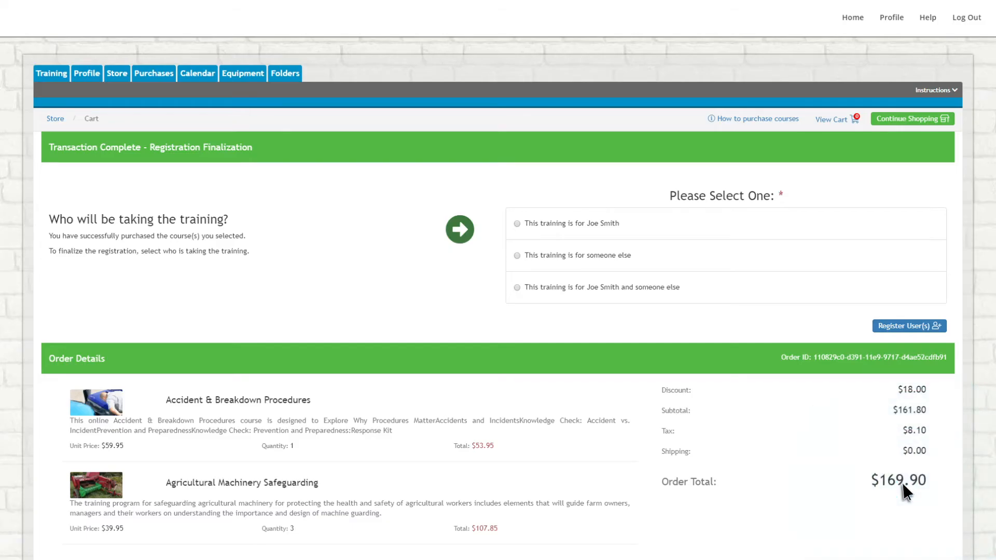
{"action": "mouse_move", "coordinate": [640, 236]}
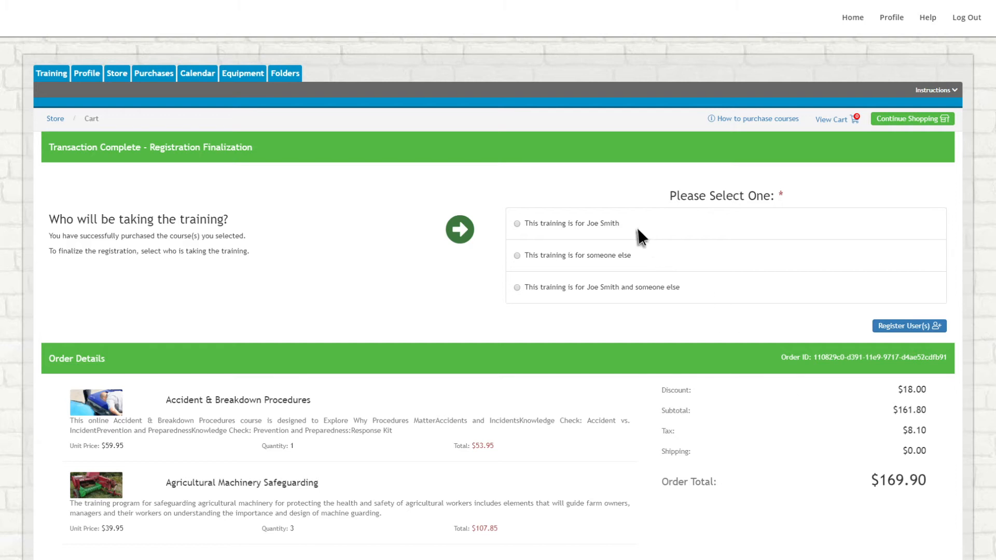
{"action": "mouse_move", "coordinate": [640, 263]}
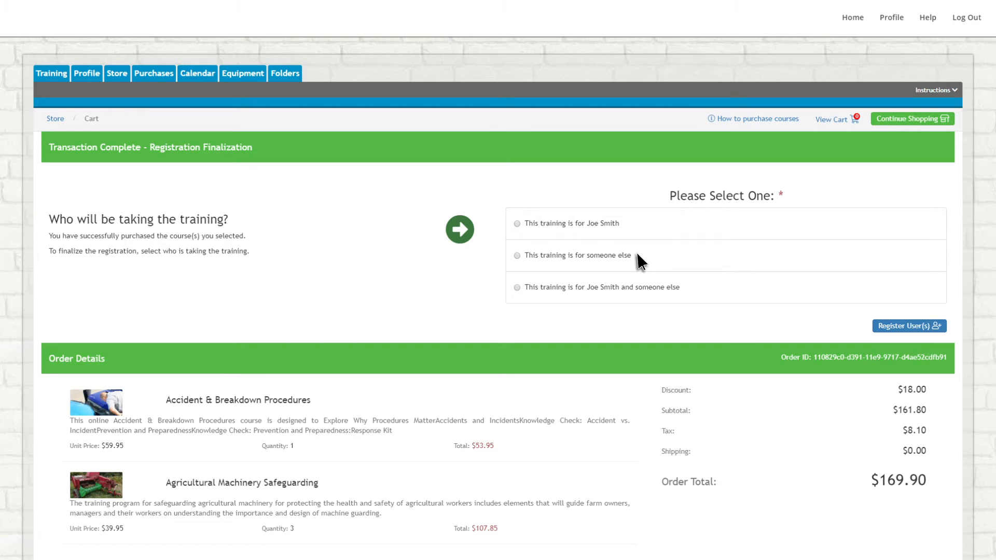
Step: Mark the training as for someone else and proceed to Register User(s)
{"action": "left_click", "coordinate": [517, 256]}
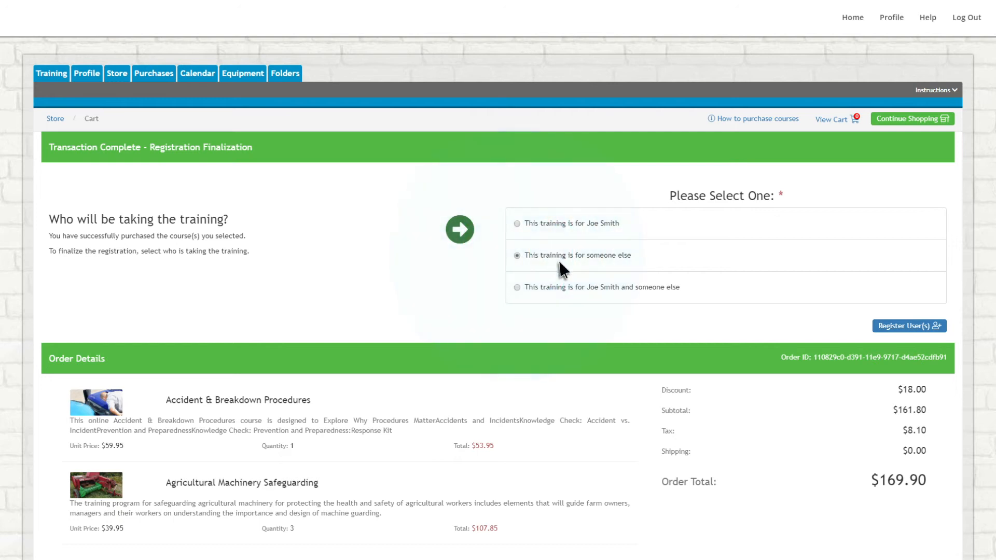
{"action": "mouse_move", "coordinate": [905, 335]}
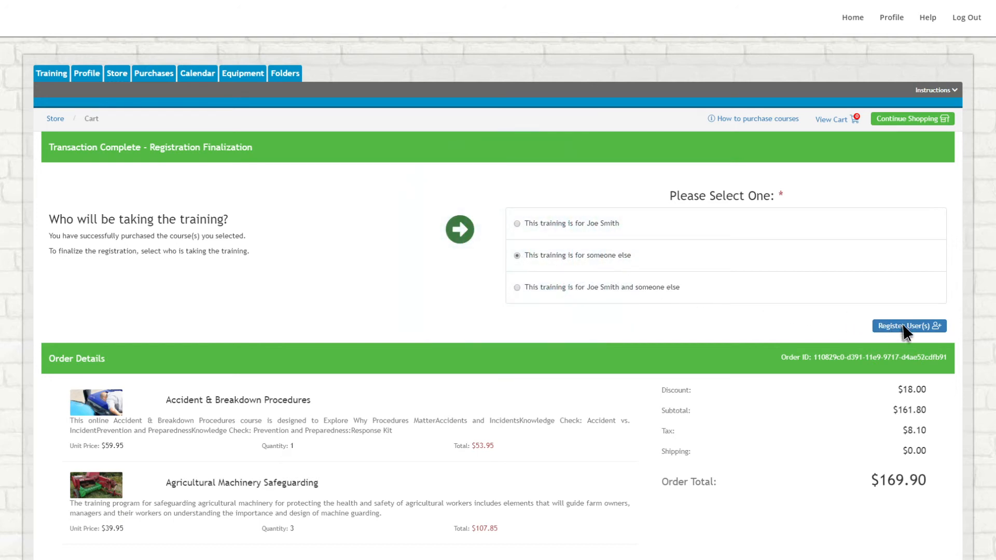
{"action": "left_click", "coordinate": [909, 326]}
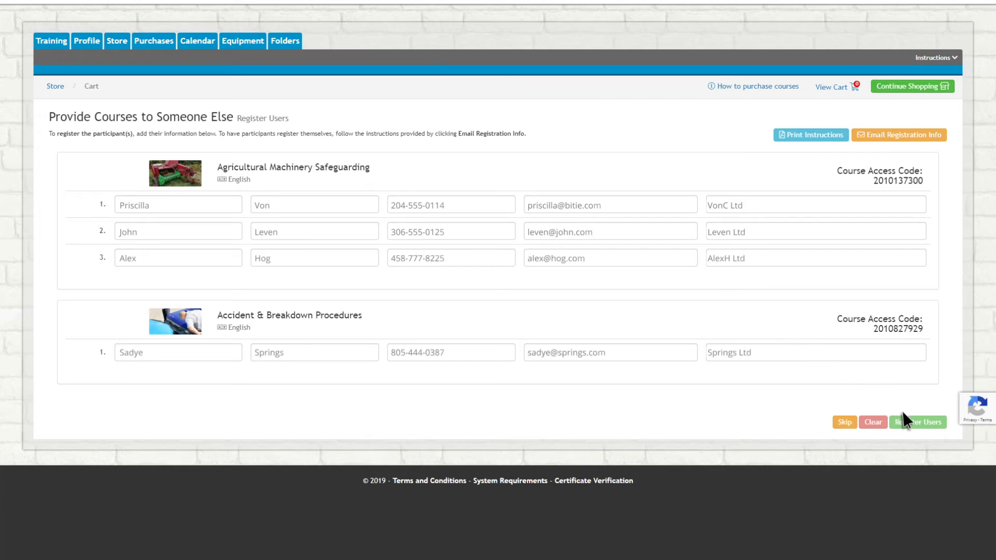
Step: Register the four entered participants to both courses' access codes
{"action": "left_click", "coordinate": [917, 422]}
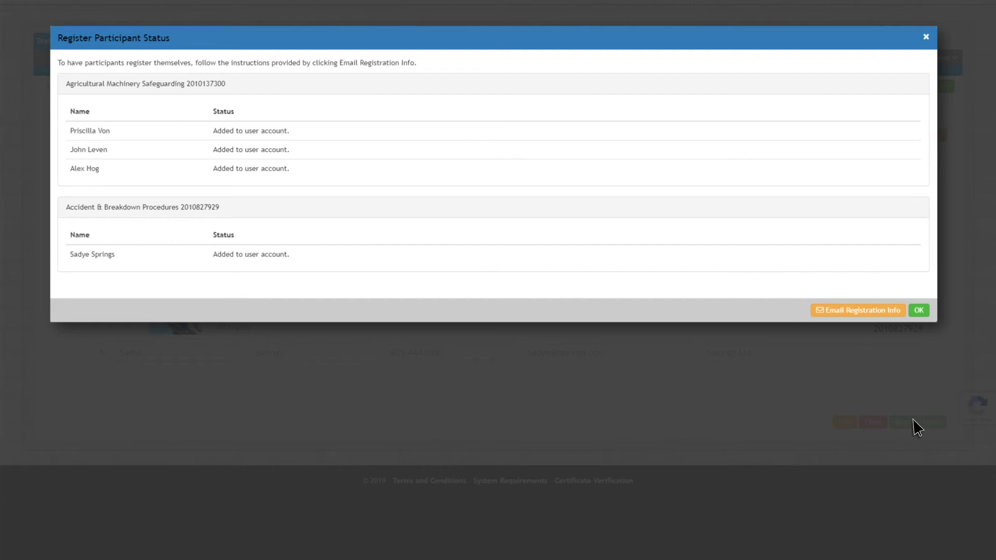
{"action": "mouse_move", "coordinate": [921, 344]}
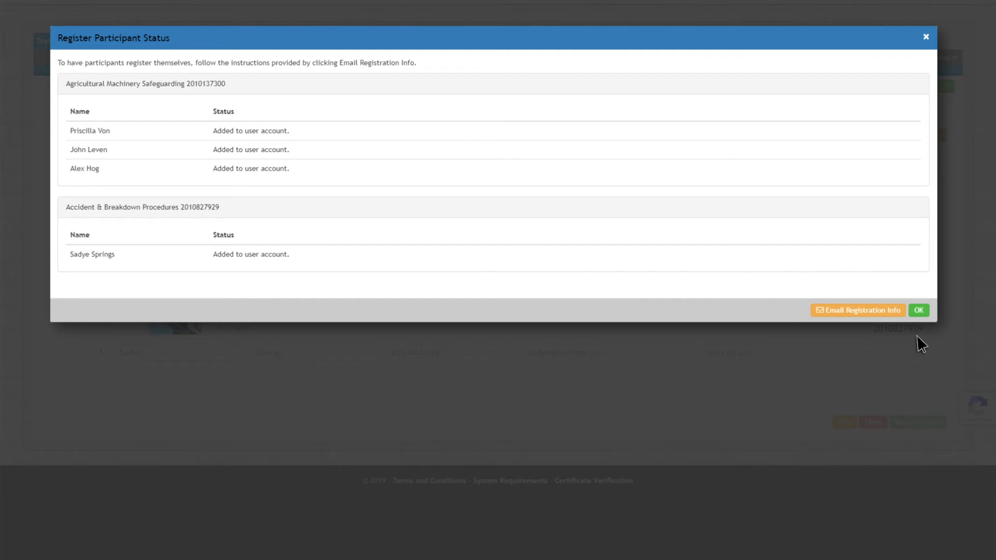
Step: Confirm the Register Participant Status results, reaching the Email Course Codes page
{"action": "left_click", "coordinate": [857, 310]}
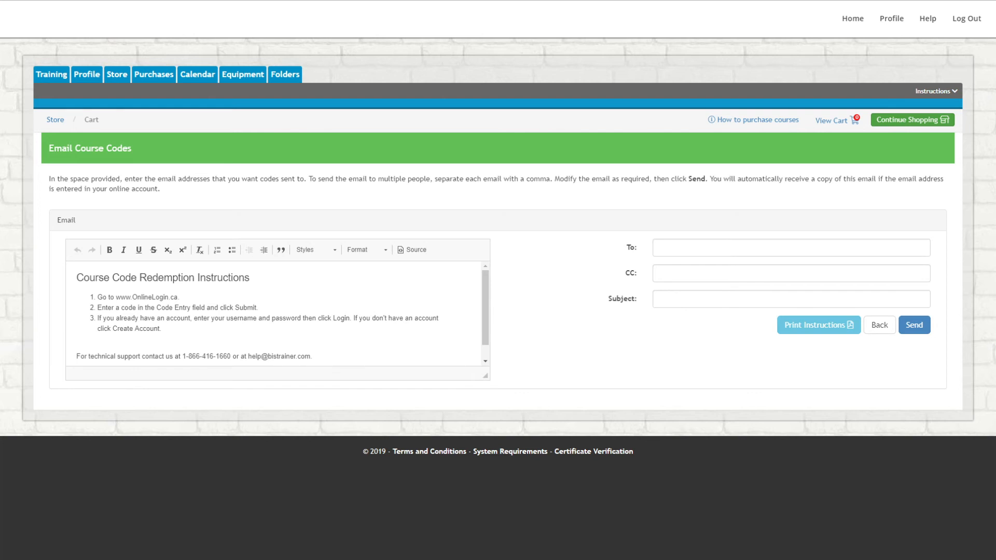
{"action": "mouse_move", "coordinate": [671, 403]}
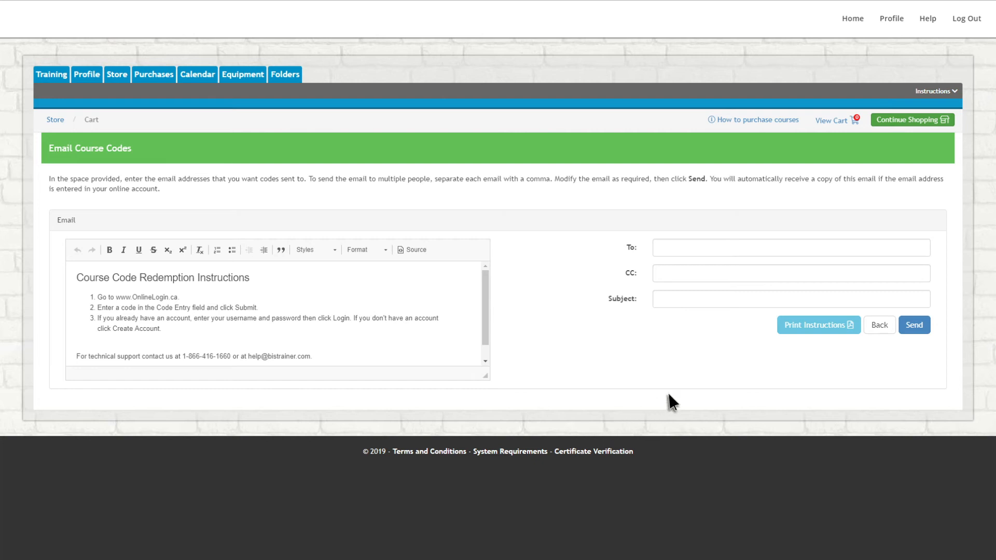
{"action": "left_click", "coordinate": [819, 324]}
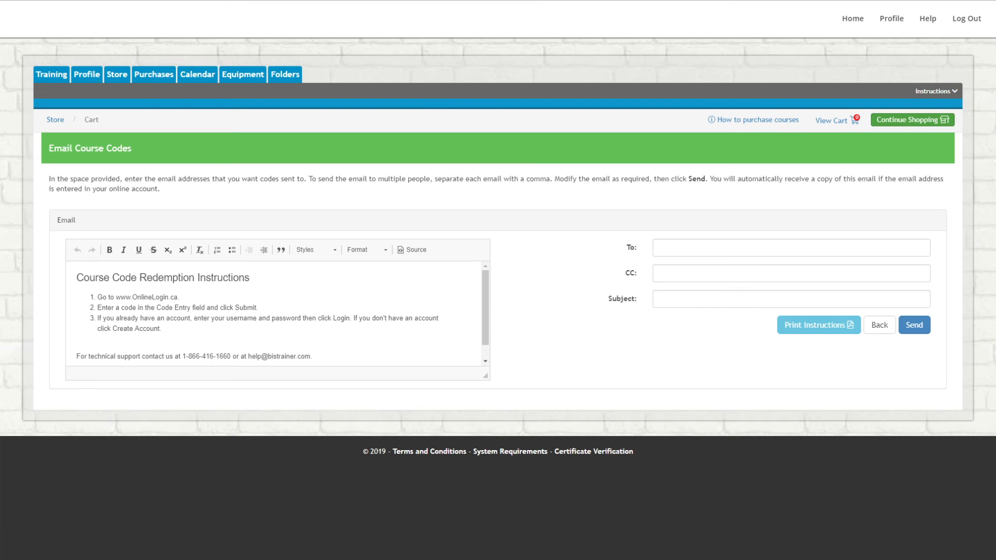
{"action": "mouse_move", "coordinate": [441, 194]}
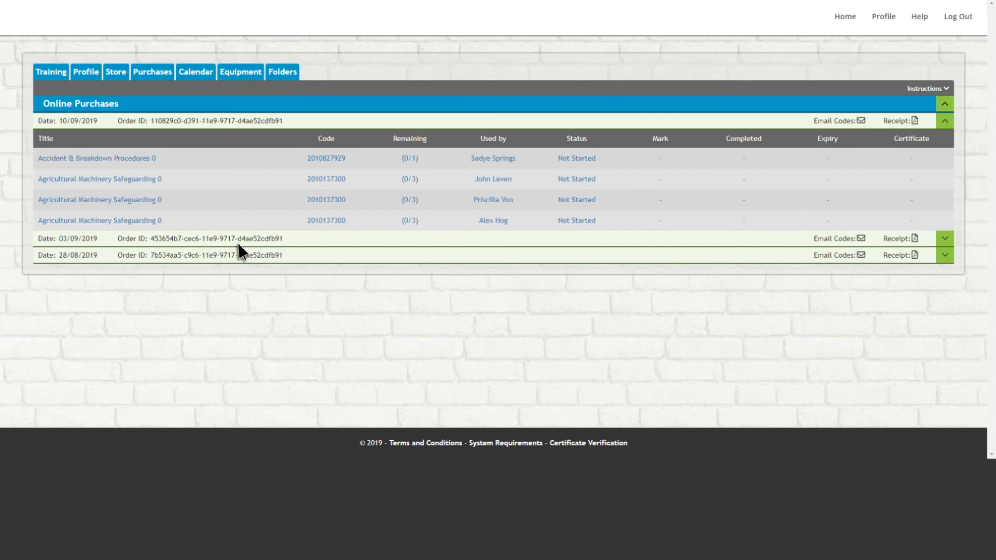
{"action": "mouse_move", "coordinate": [325, 159]}
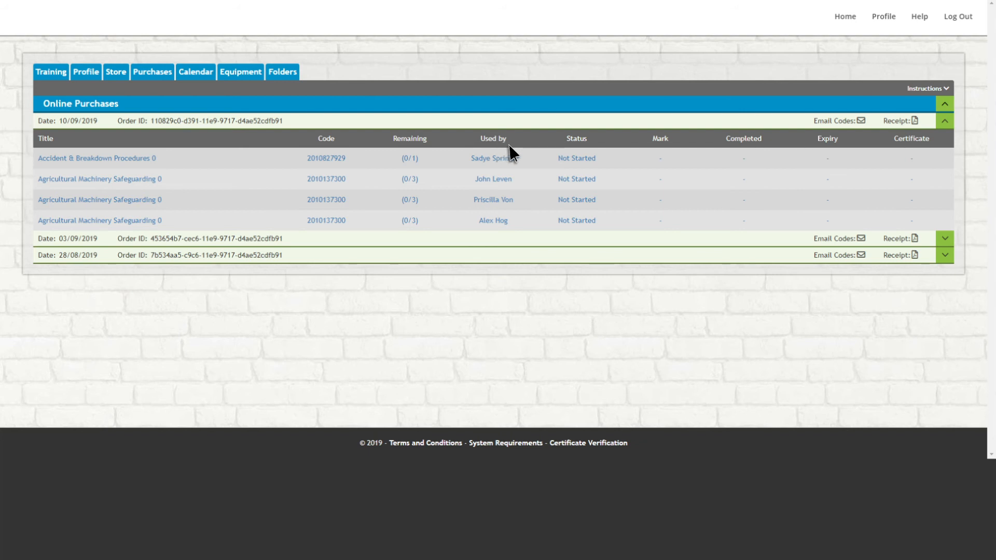
{"action": "mouse_move", "coordinate": [578, 155]}
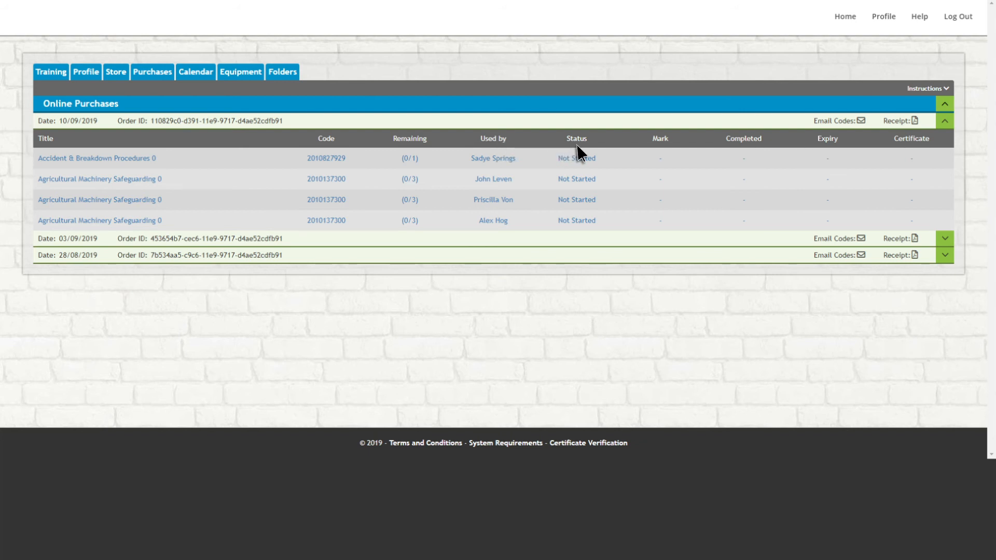
{"action": "mouse_move", "coordinate": [918, 154]}
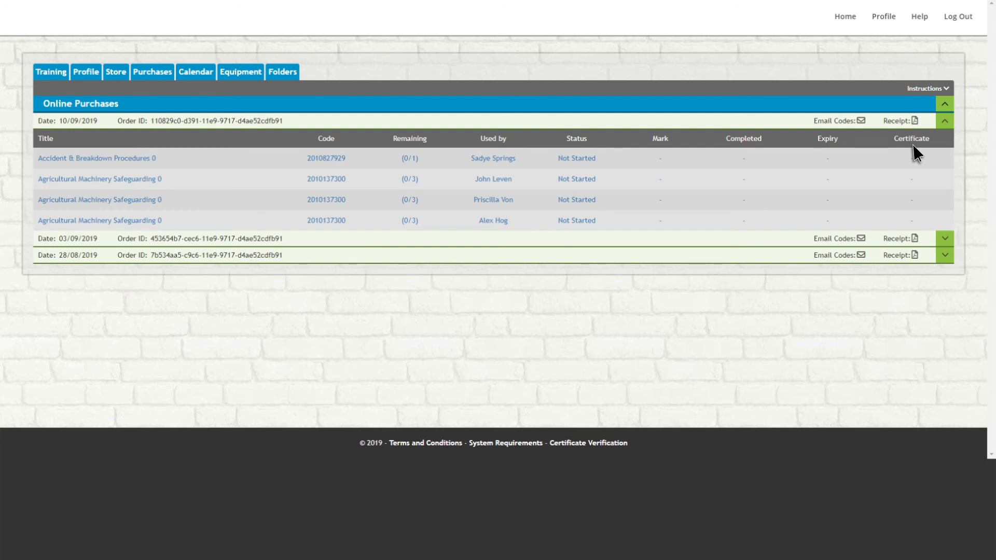
Step: Show the Purchases list with the order's codes assigned to four participants, all Not Started
{"action": "left_click", "coordinate": [883, 15]}
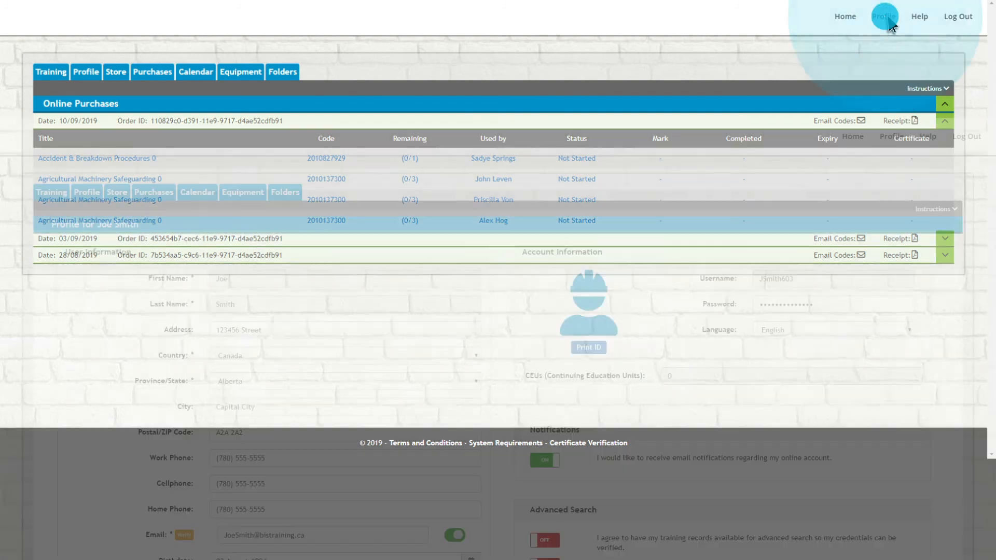
{"action": "left_click", "coordinate": [884, 16]}
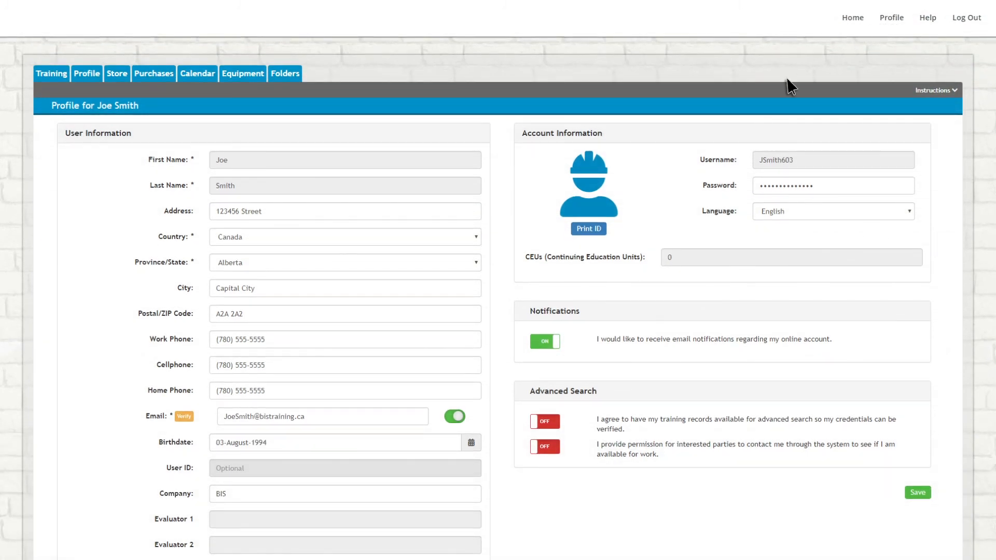
{"action": "mouse_move", "coordinate": [239, 431]}
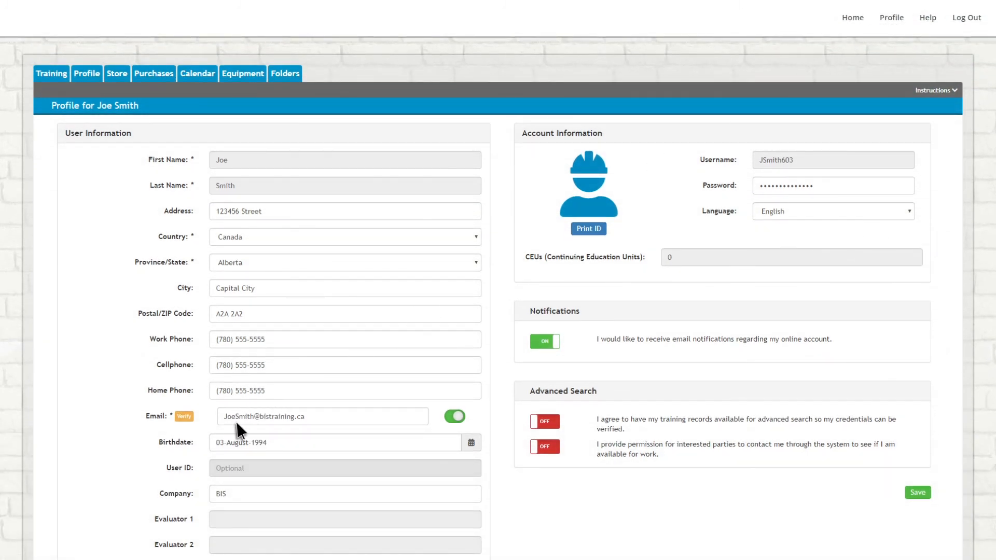